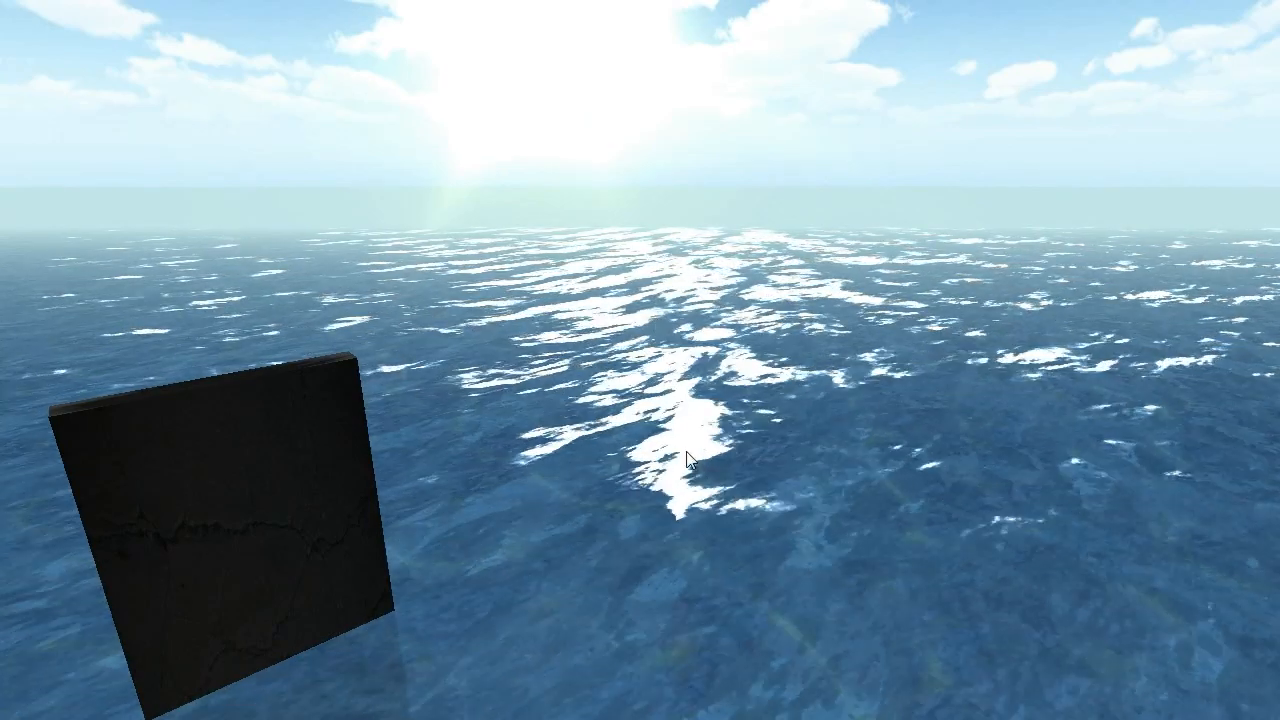
mouse_move(545, 110)
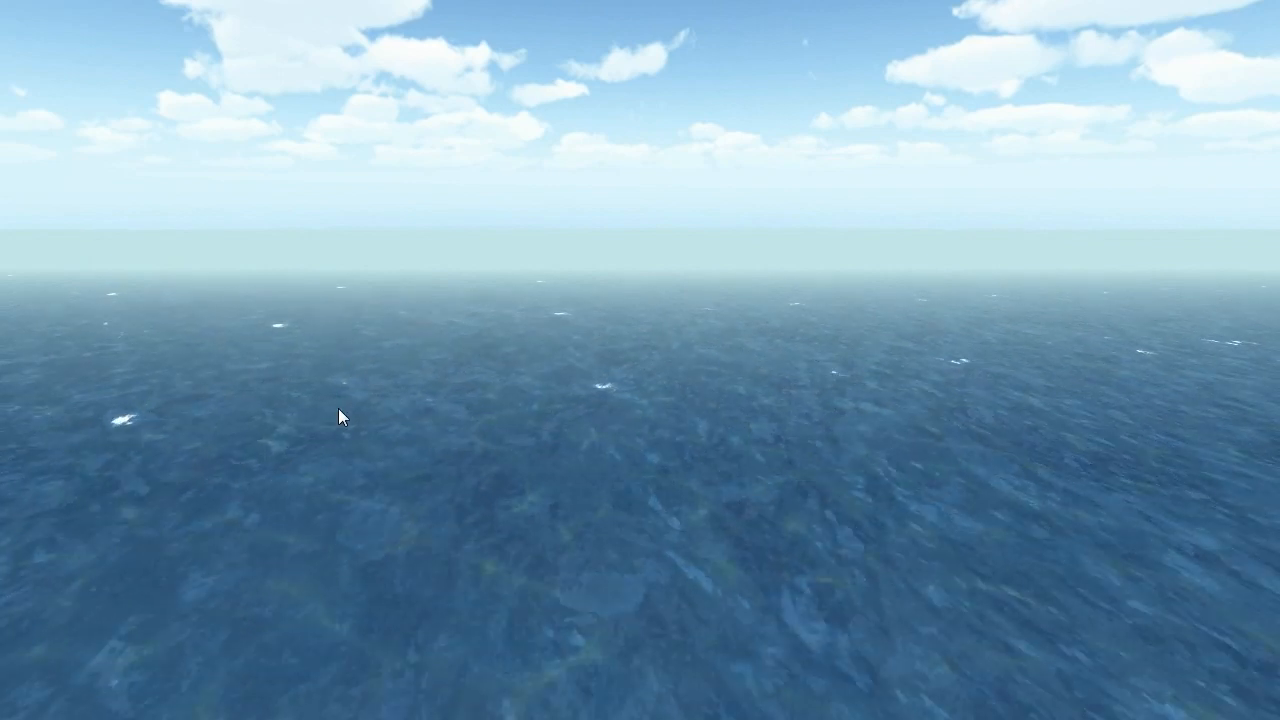
mouse_move(558, 411)
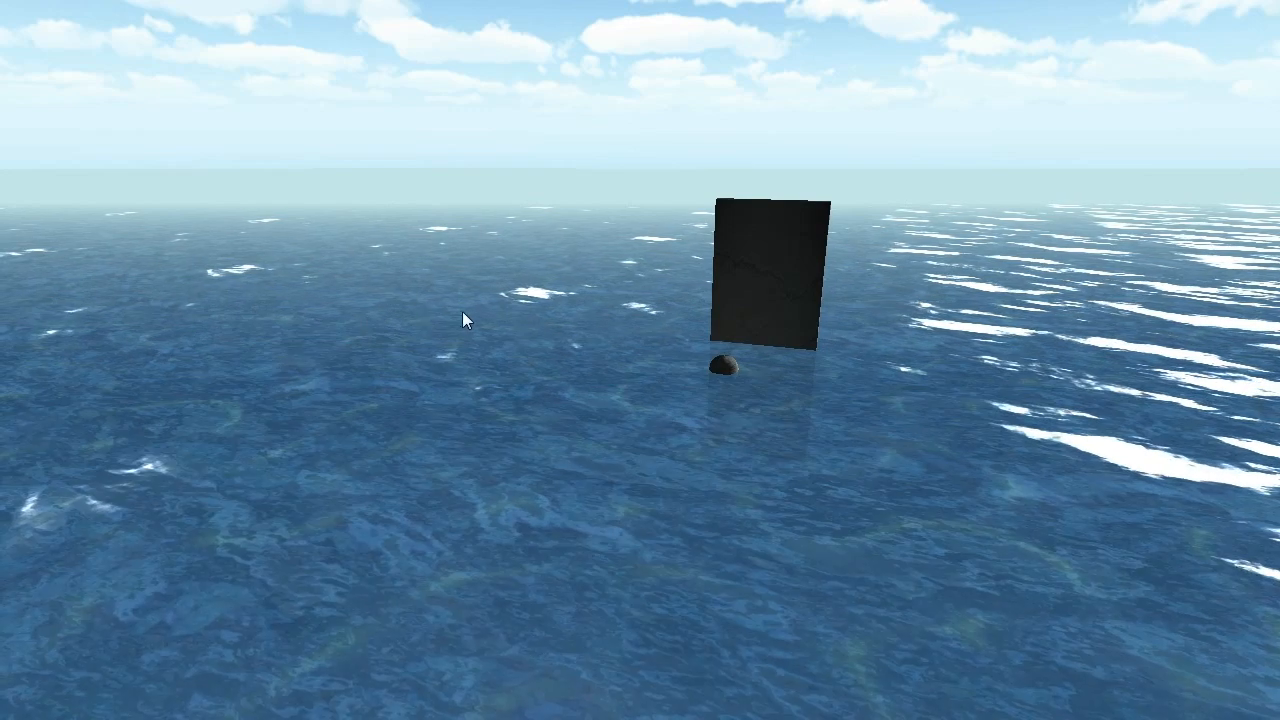
mouse_move(970, 497)
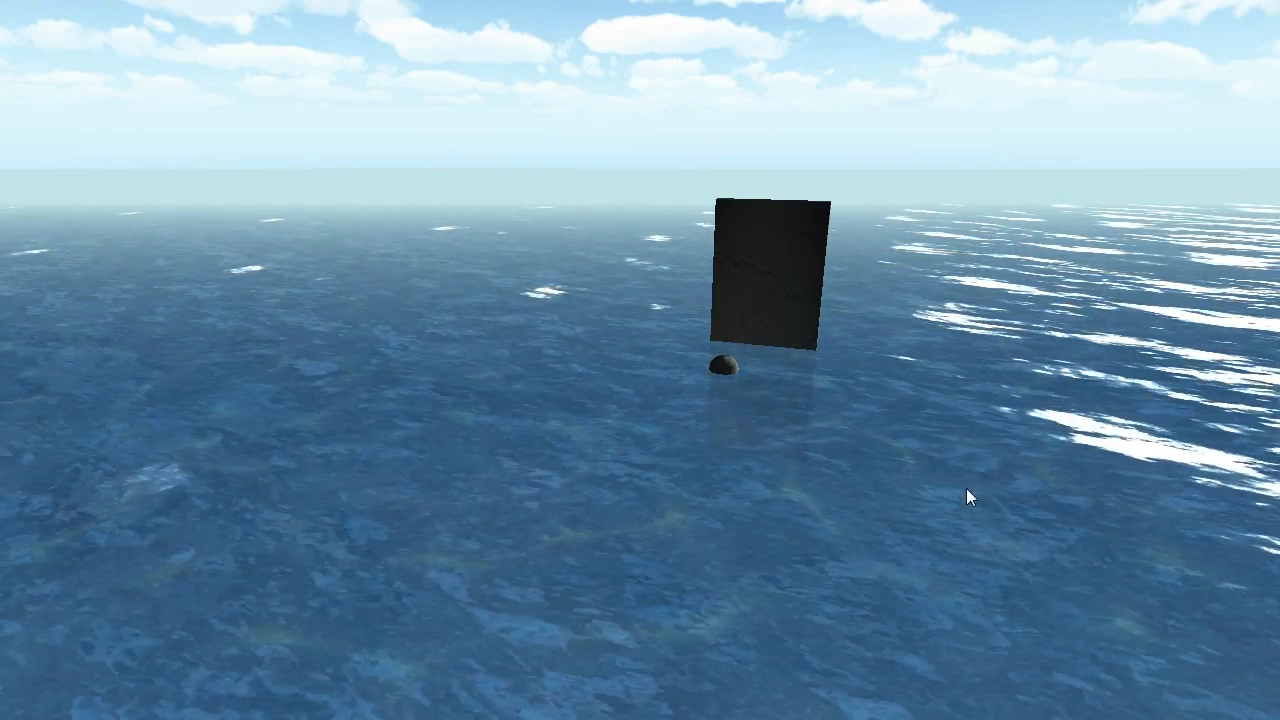